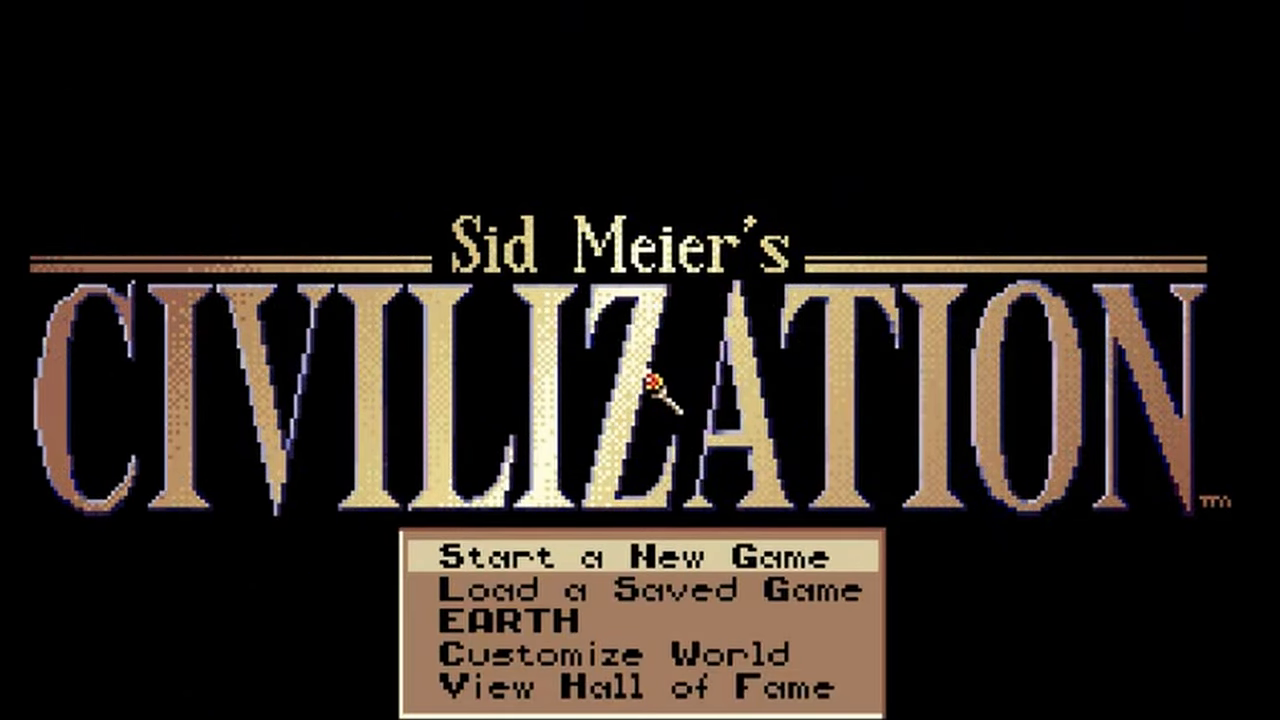
# Step: Add ': StaticBody3D' to var tile in ray.gd, save it, and view card.gd
pyautogui.click(631, 557)
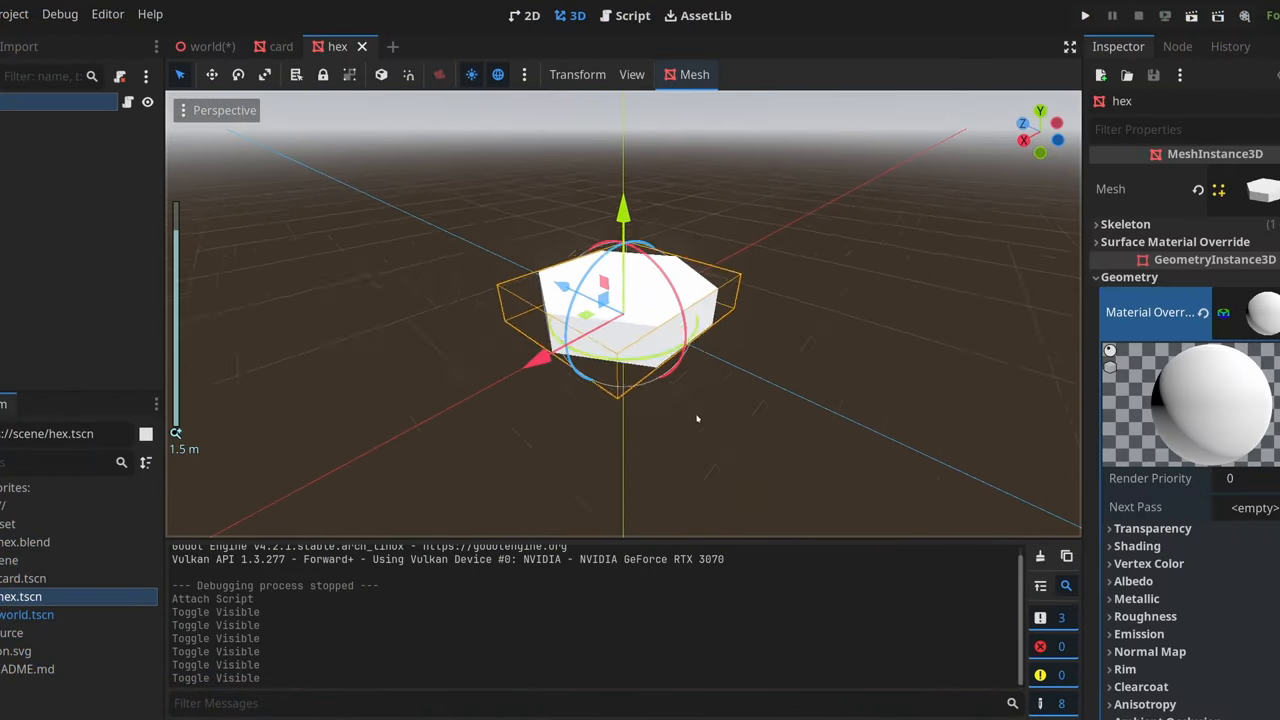
pyautogui.click(1085, 15)
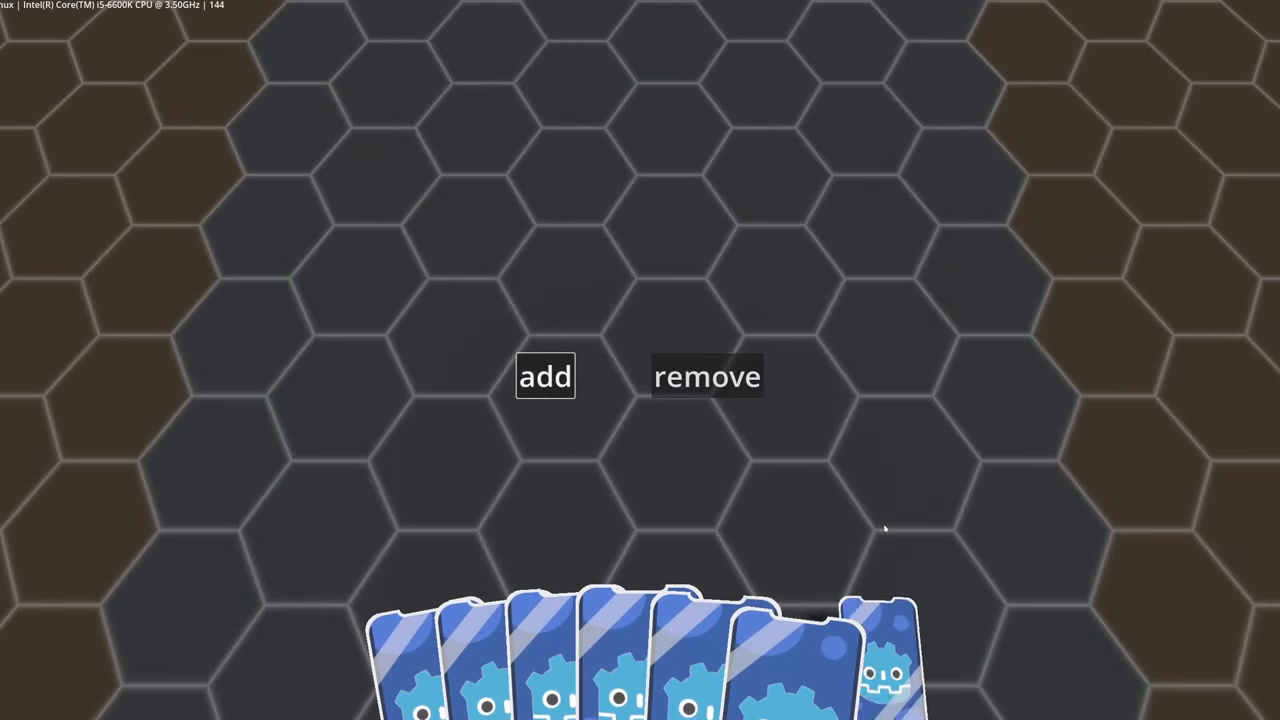
pyautogui.click(545, 377)
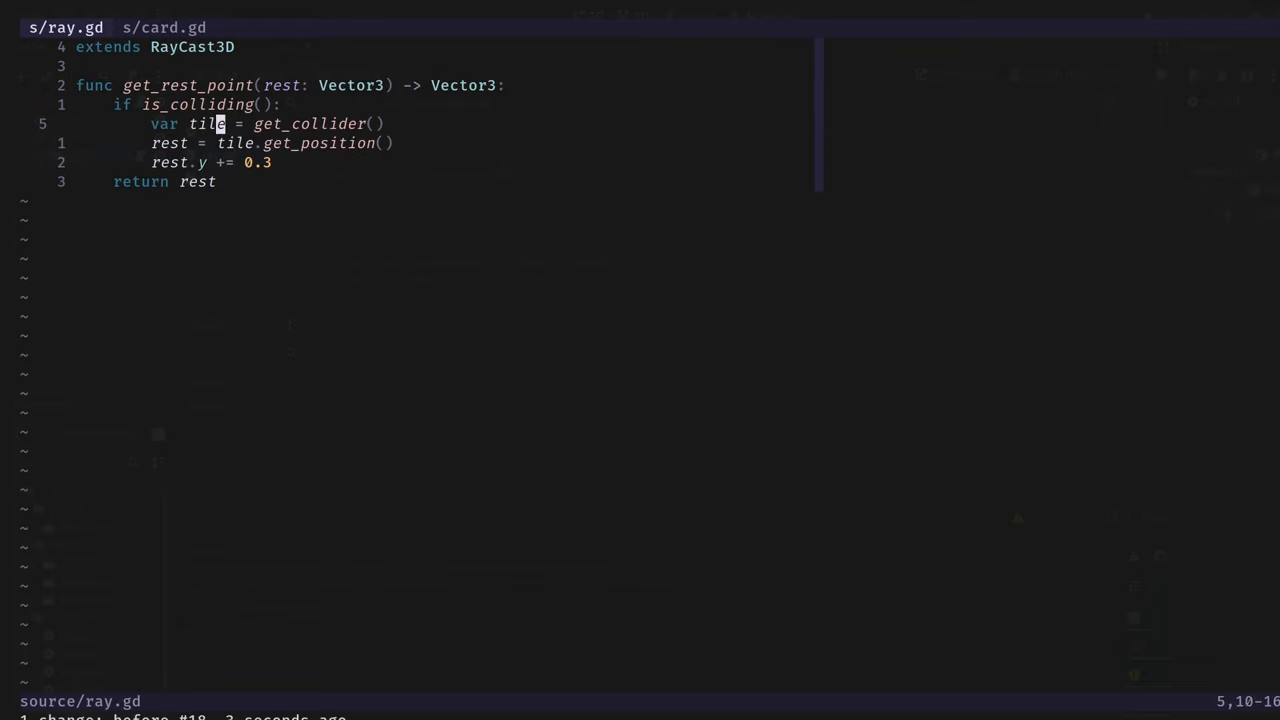
pyautogui.write(': StaticBody3D')
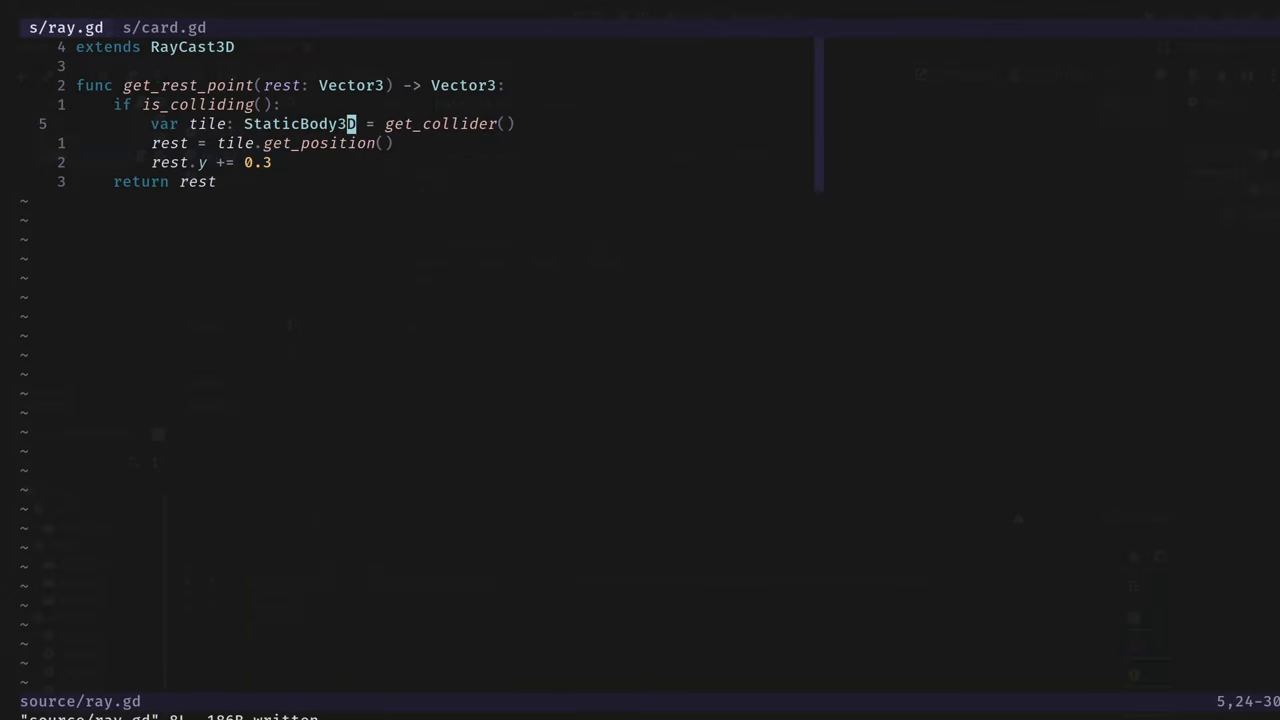
pyautogui.click(163, 27)
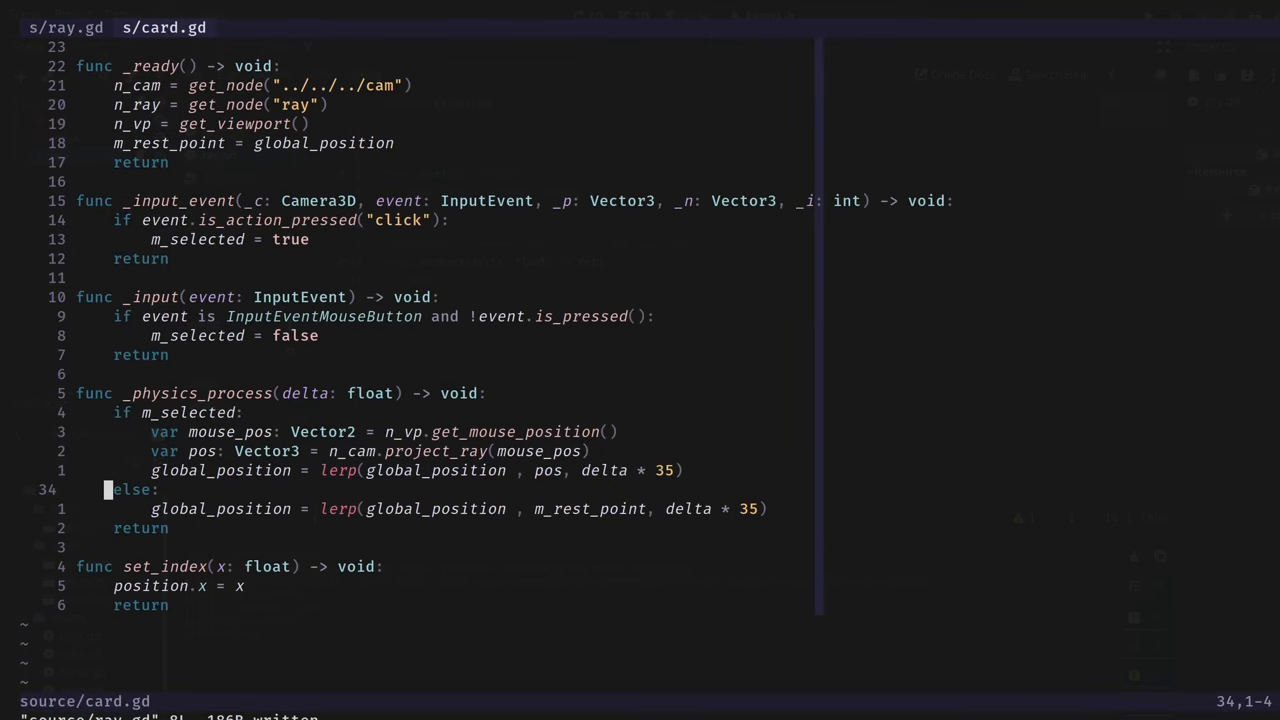